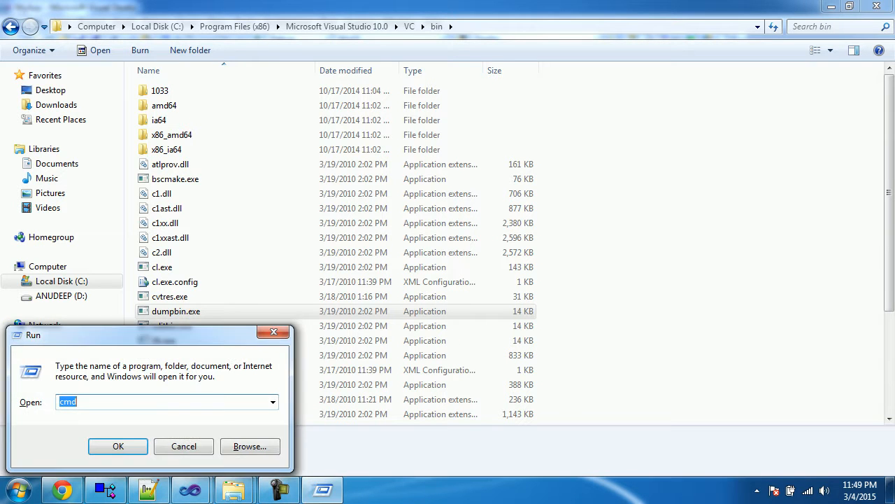
# Open Command Prompt and type the quoted VC\bin path with dumpbin /exports.
pyautogui.click(117, 446)
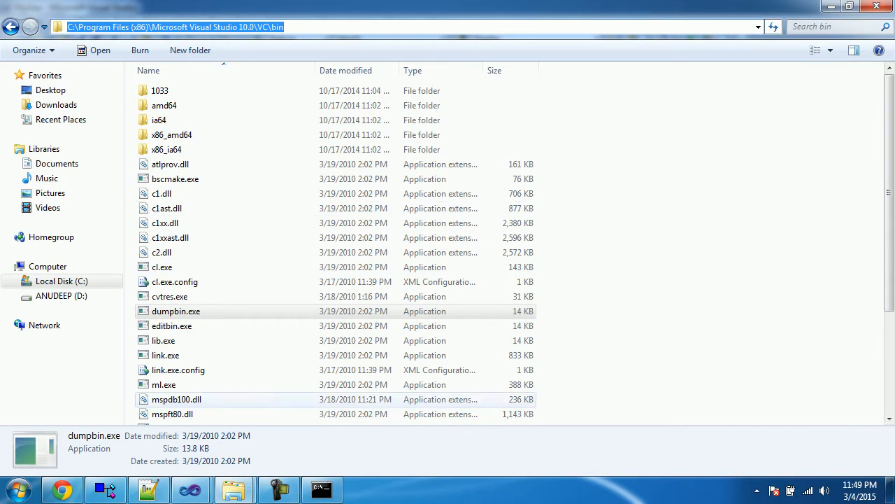
pyautogui.click(321, 488)
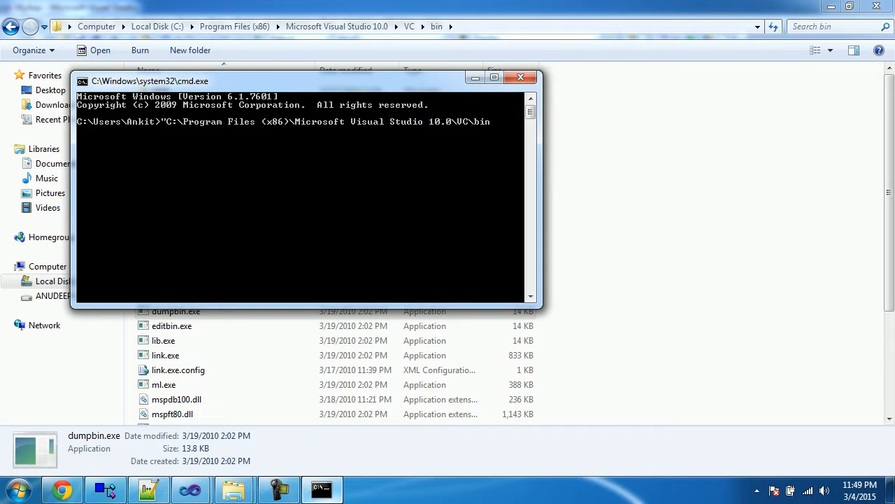
pyautogui.write('dumpbin"')
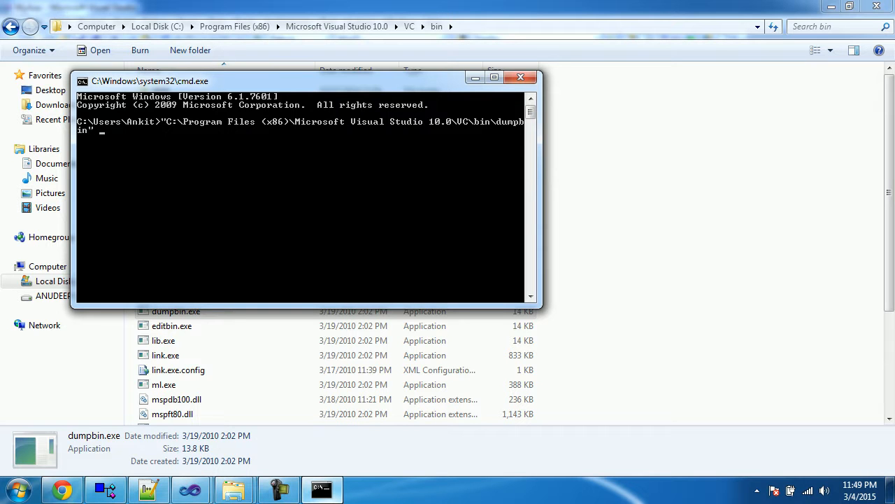
pyautogui.write('/exports')
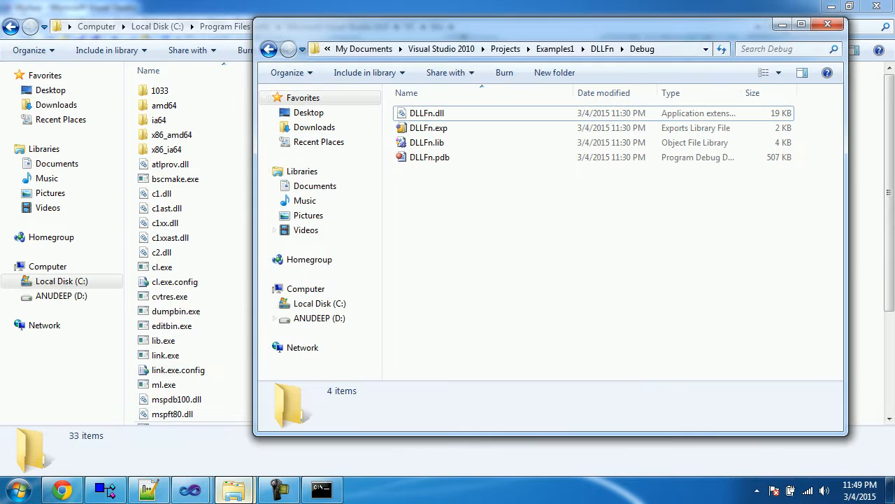
# Add the DLLFn Debug folder's DLLFn.dll path from Explorer to the dumpbin command.
pyautogui.click(511, 49)
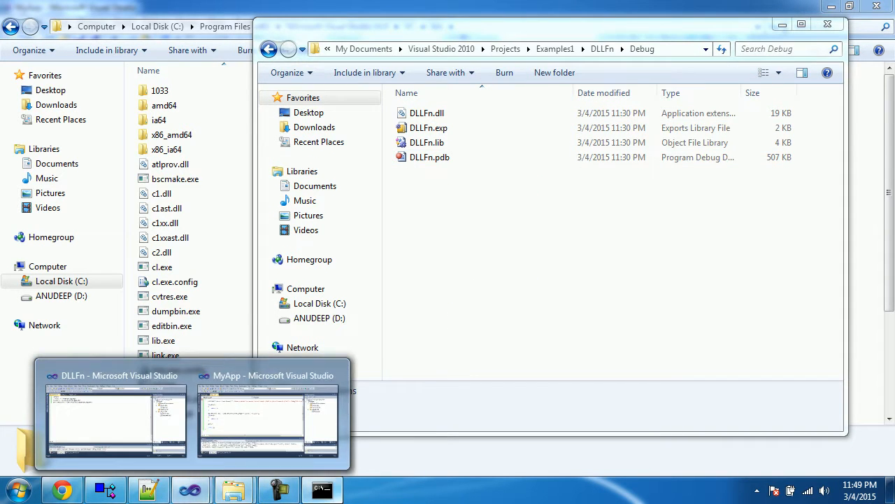
pyautogui.click(321, 489)
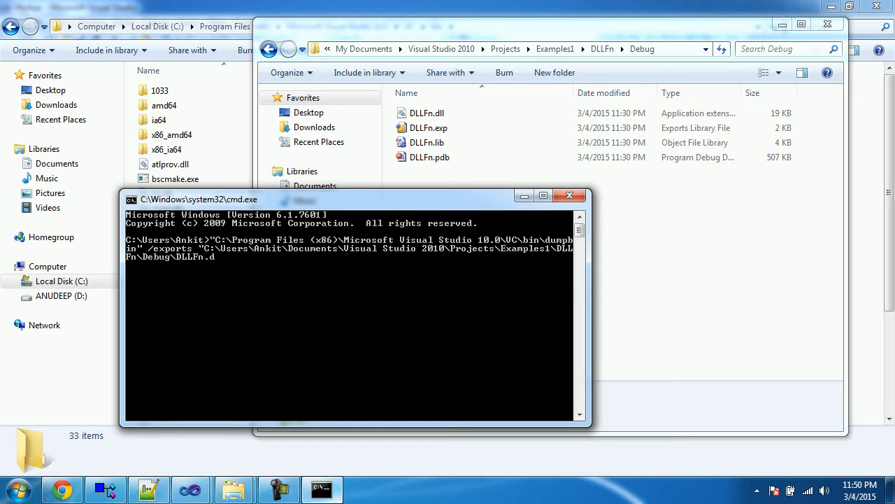
# Run dumpbin /exports on DLLFn.dll to list its eight exports, including decorated names.
pyautogui.press('Return')
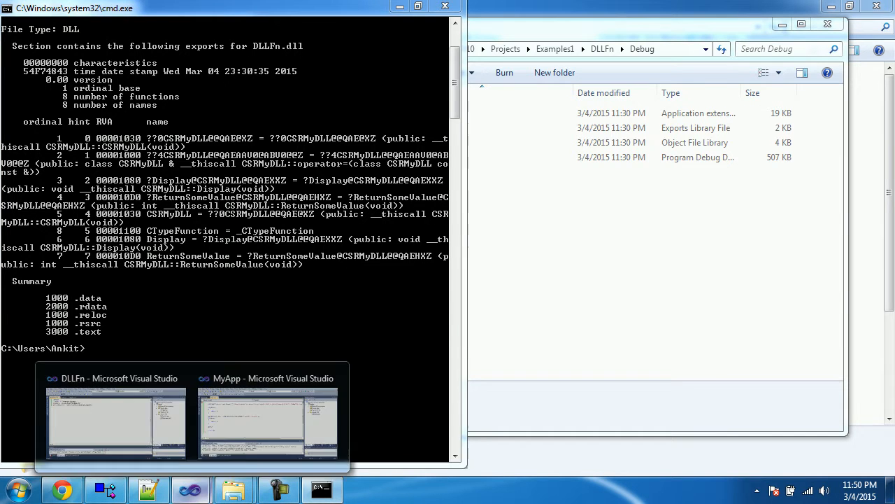
pyautogui.click(116, 420)
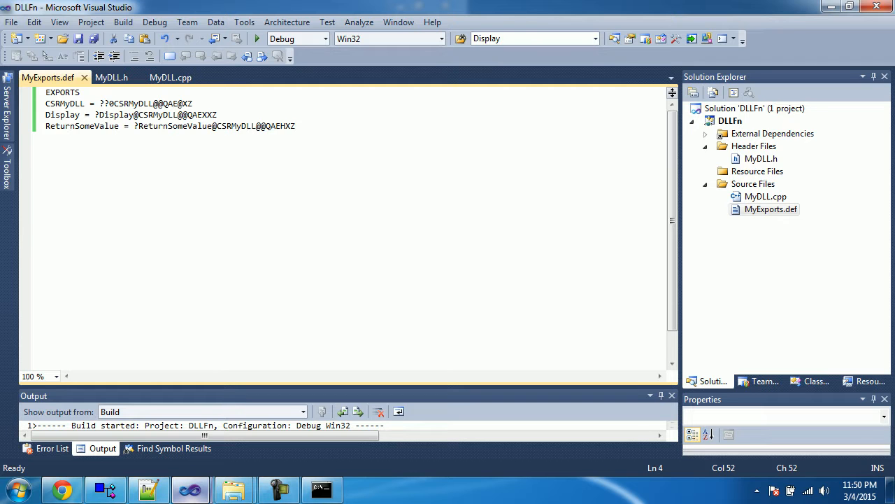
# Compare MyExports.def with Dependency Walker's exports, selecting ReturnSomeValue.
pyautogui.click(296, 126)
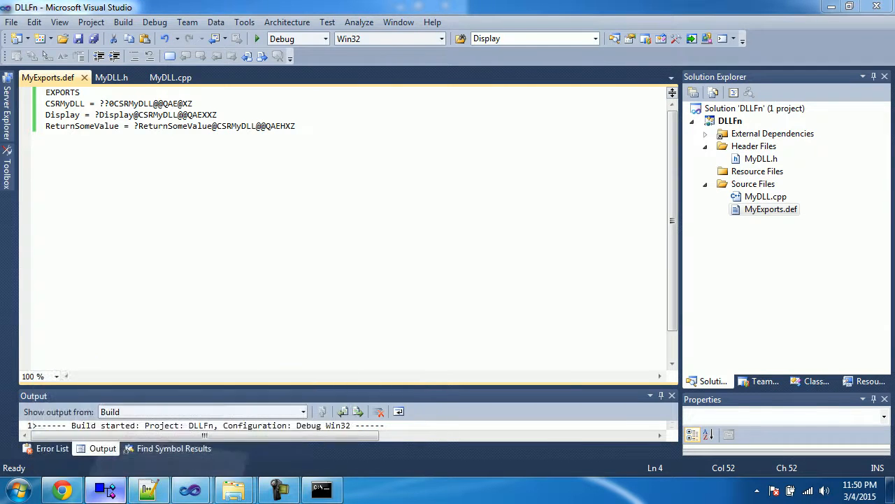
pyautogui.click(149, 489)
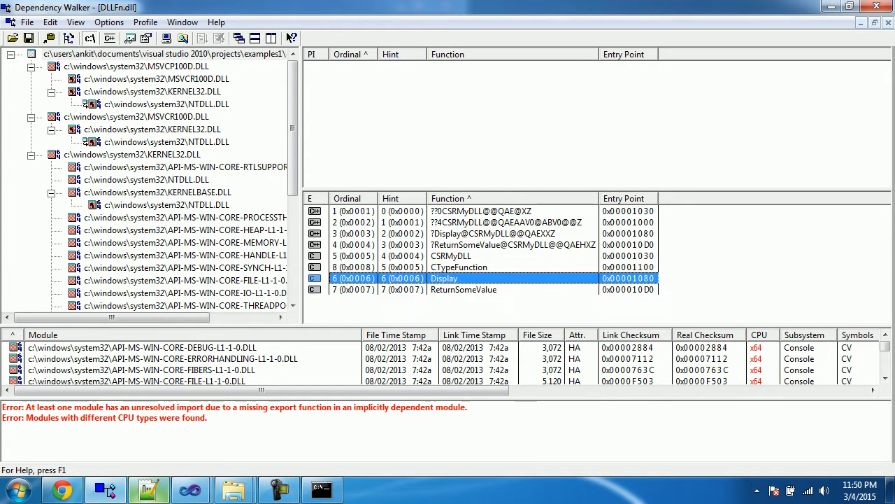
pyautogui.click(463, 289)
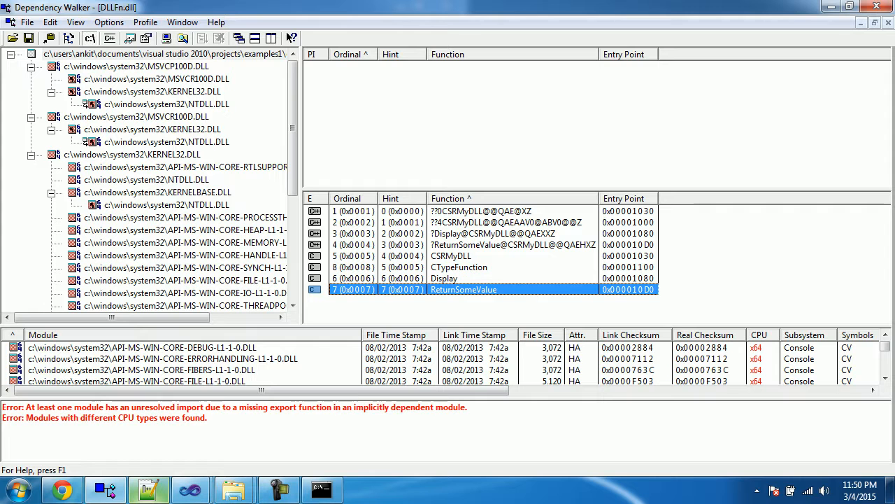
# Select all the topic notes in Notepad++, then return to Dependency Walker.
pyautogui.click(147, 488)
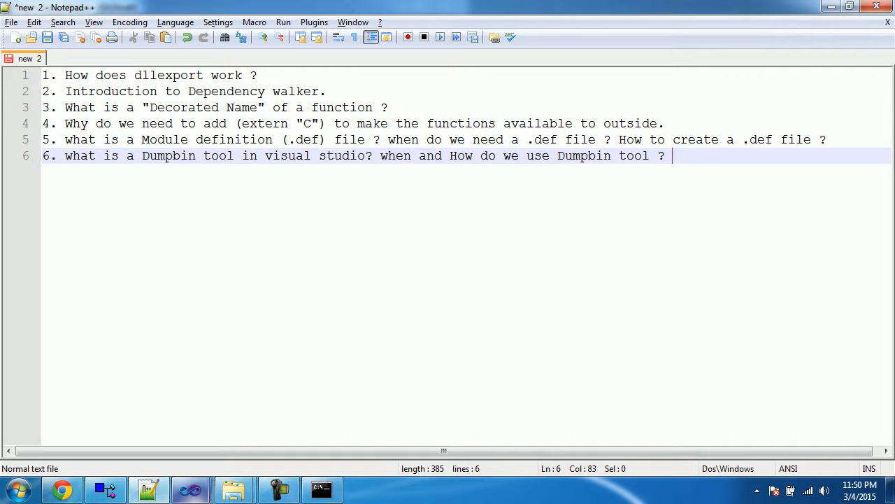
pyautogui.click(485, 140)
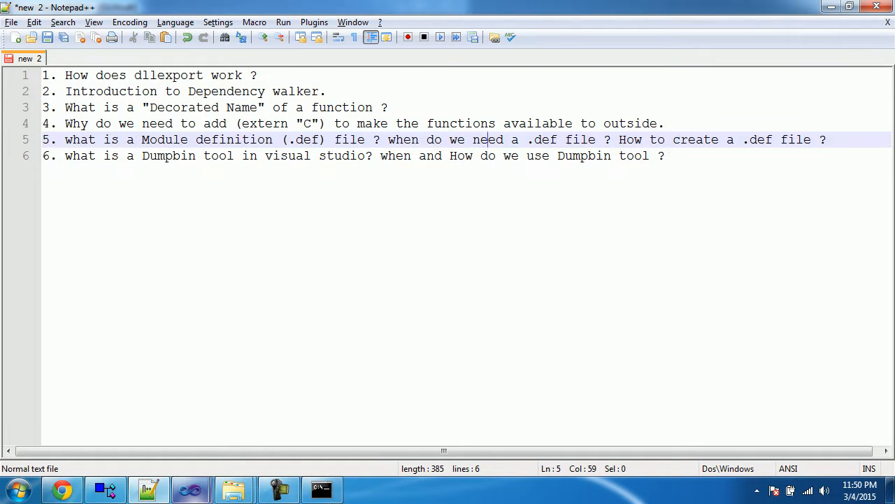
pyautogui.press('ctrl+a')
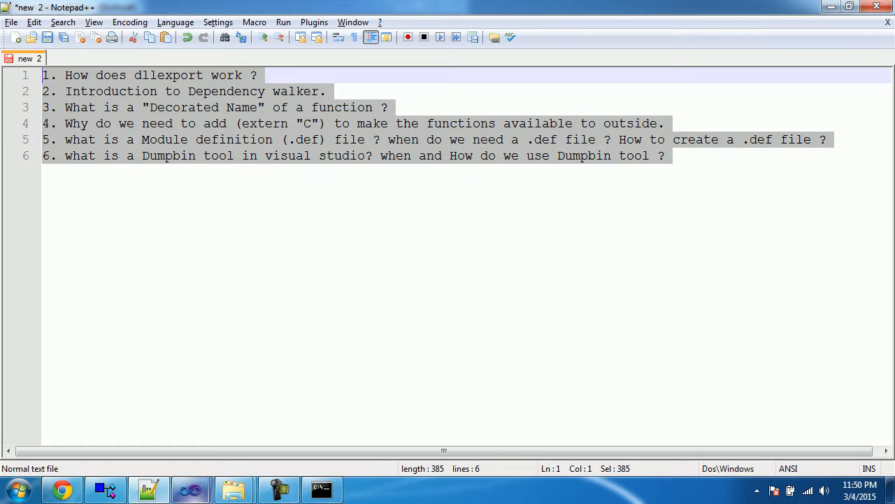
pyautogui.click(664, 155)
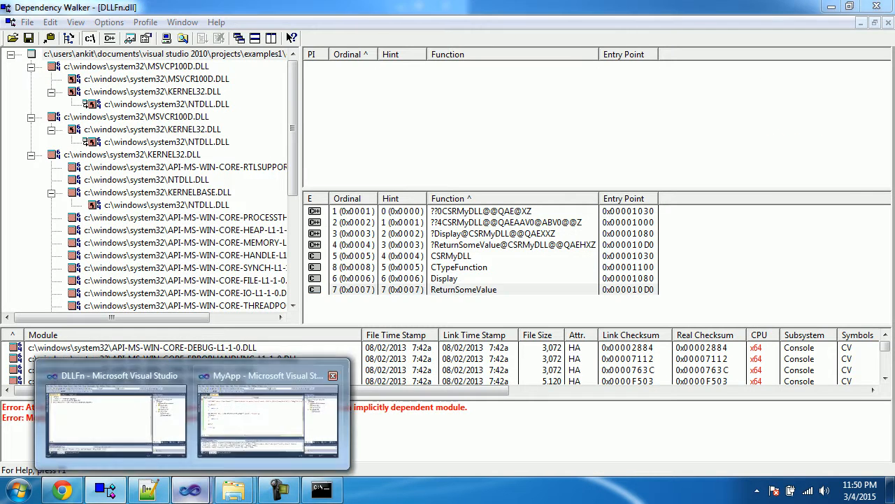
# Bring up MyApp's main.cpp, which loads DLLFn.dll and calls Display.
pyautogui.click(268, 419)
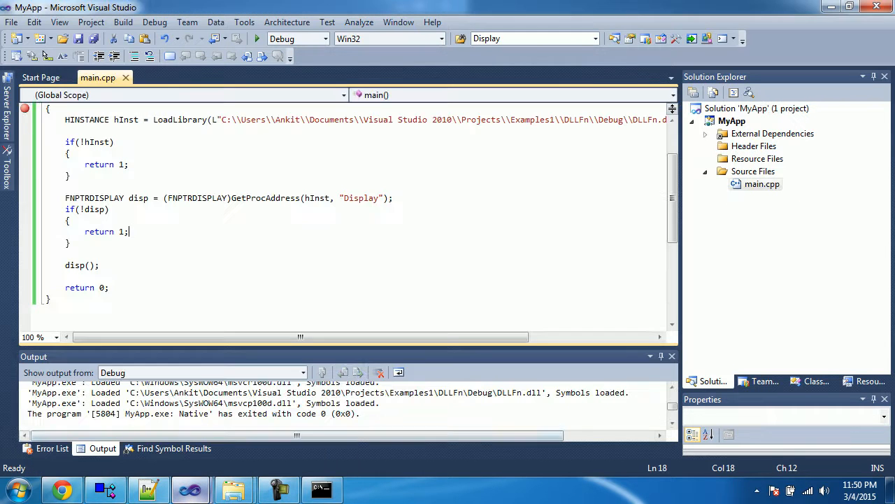